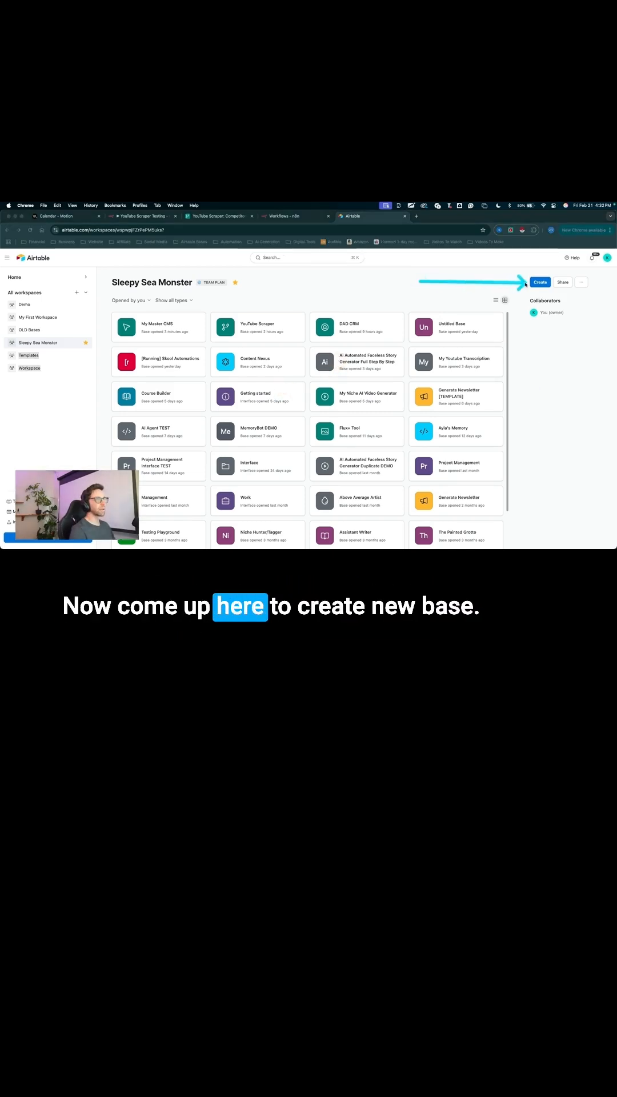
Create a new base from scratch in the Sleepy Sea Monster workspace
left_click(539, 281)
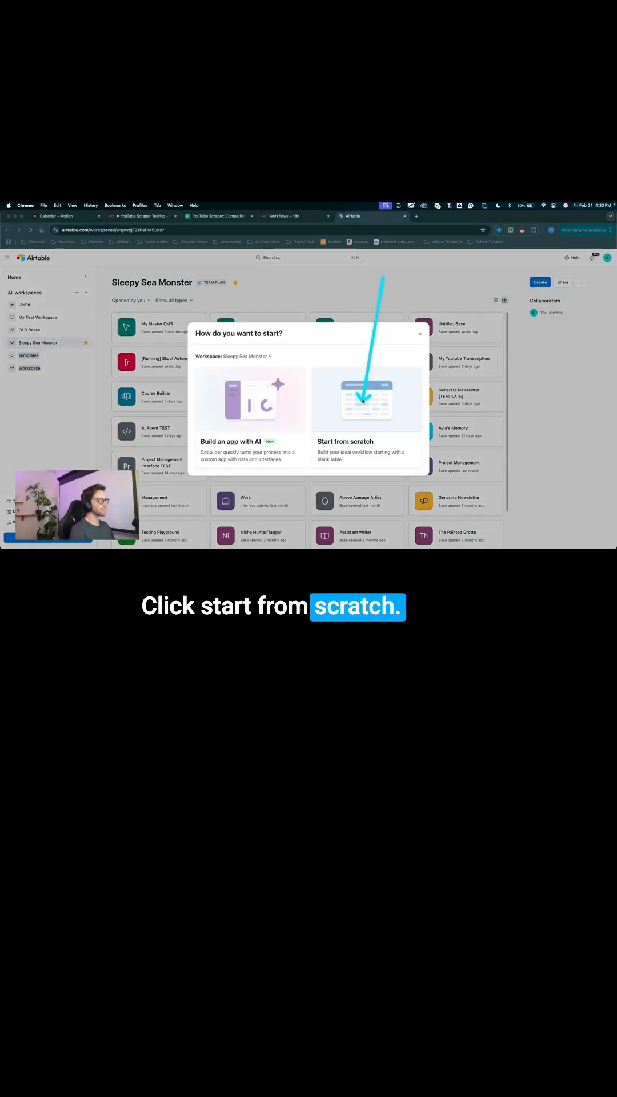
left_click(365, 399)
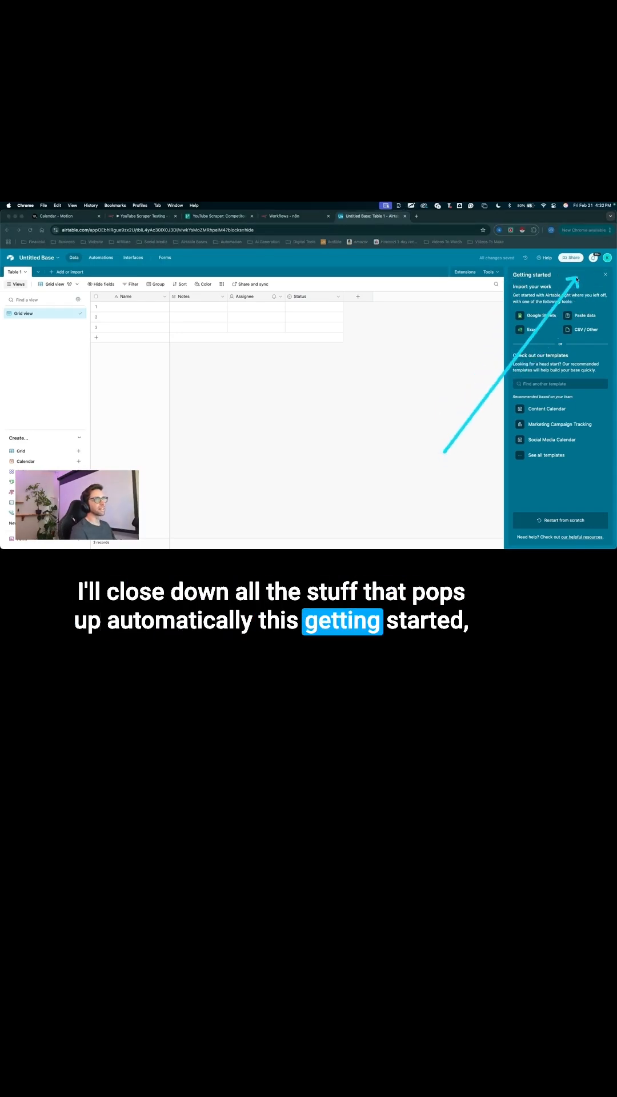
Dismiss Getting started and delete the Notes, Assignee and Status fields
left_click(605, 274)
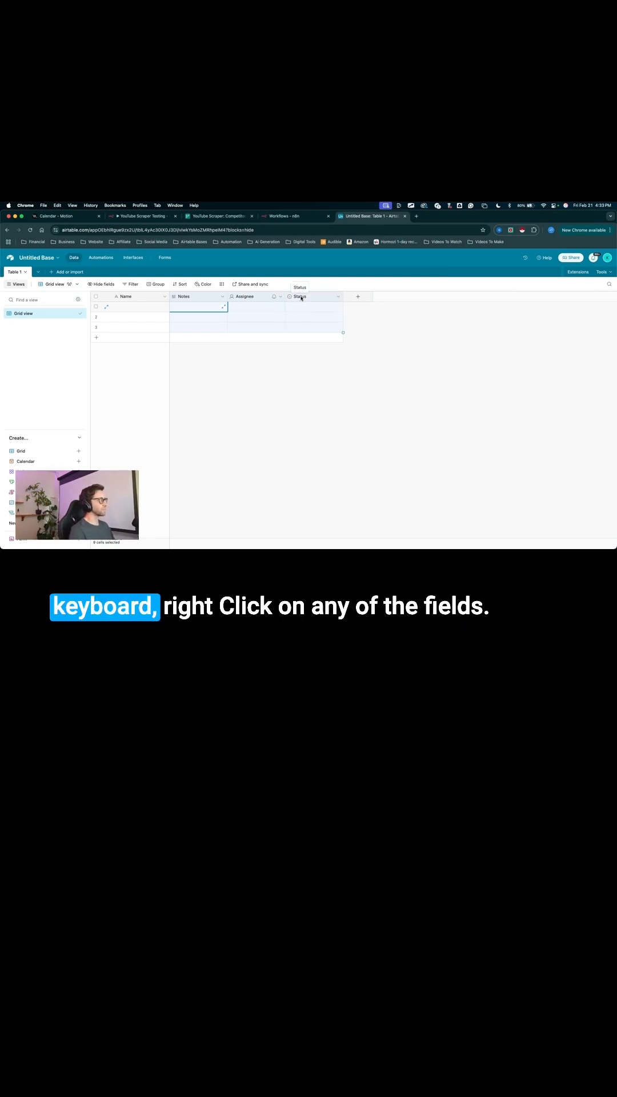
right_click(299, 296)
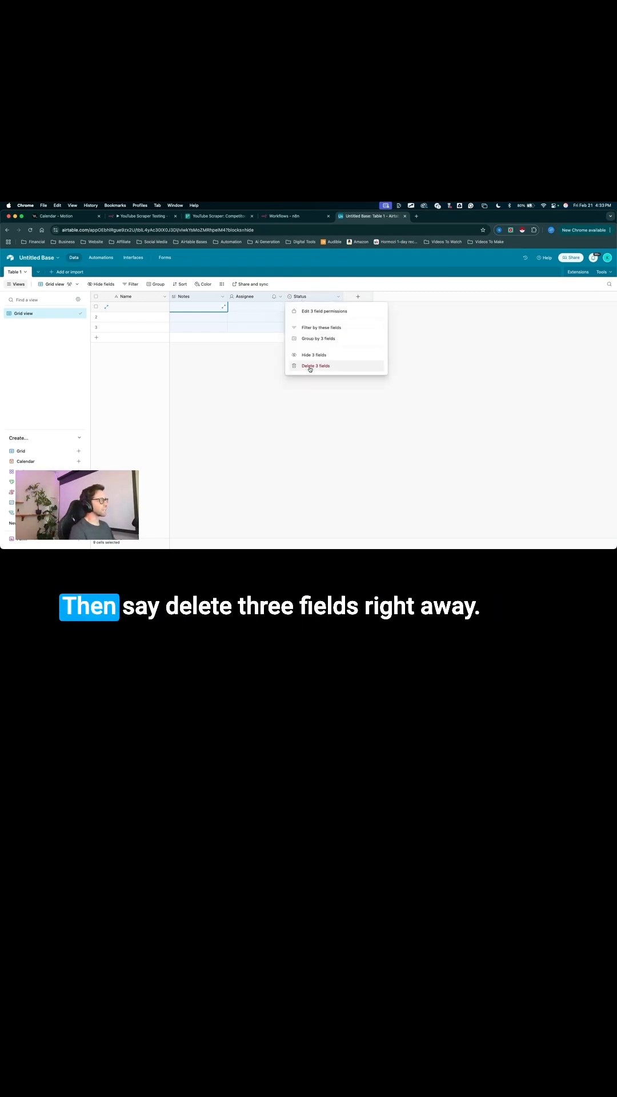
left_click(315, 365)
type("YouTube VPH DM")
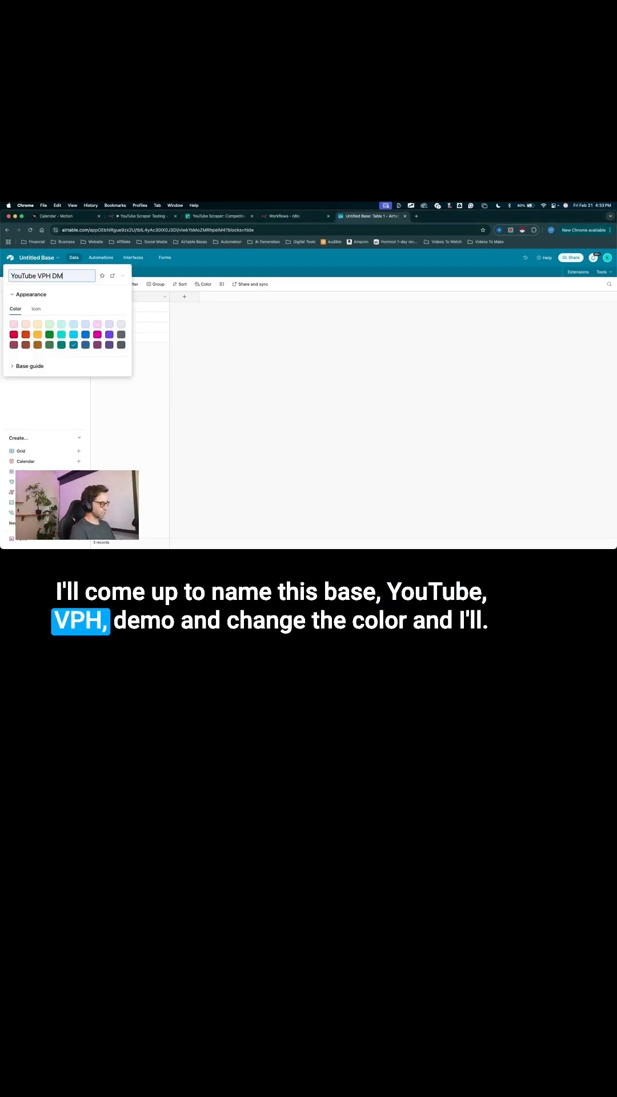
Finish naming the base 'YouTube VPH DEMO' and rename Table 1 to 'YouTube Accounts'
type("EMO")
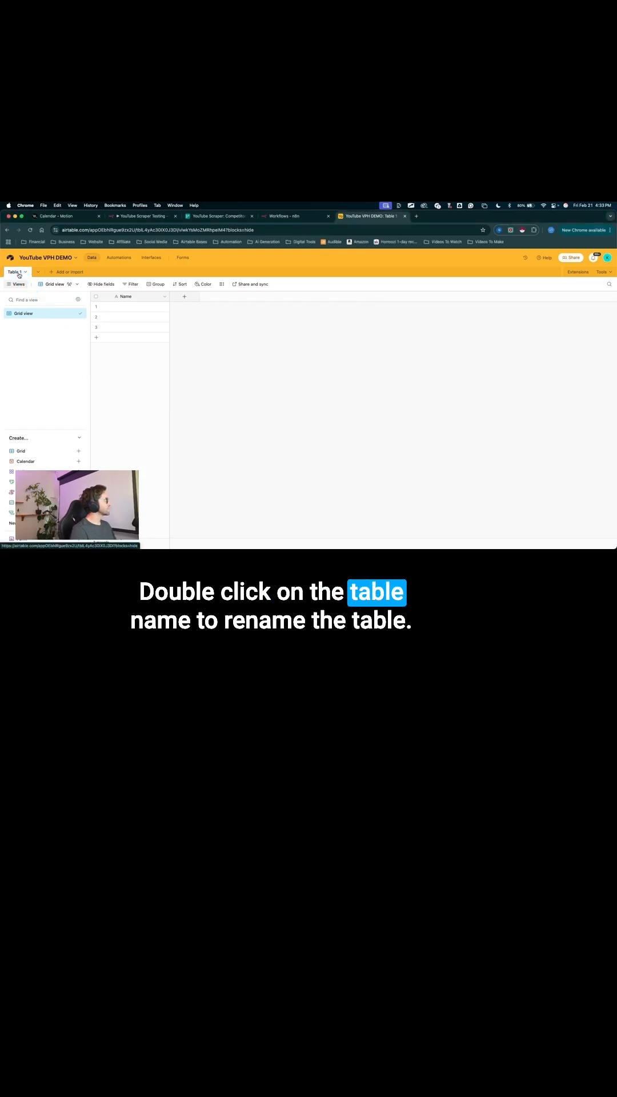
double_click(16, 271)
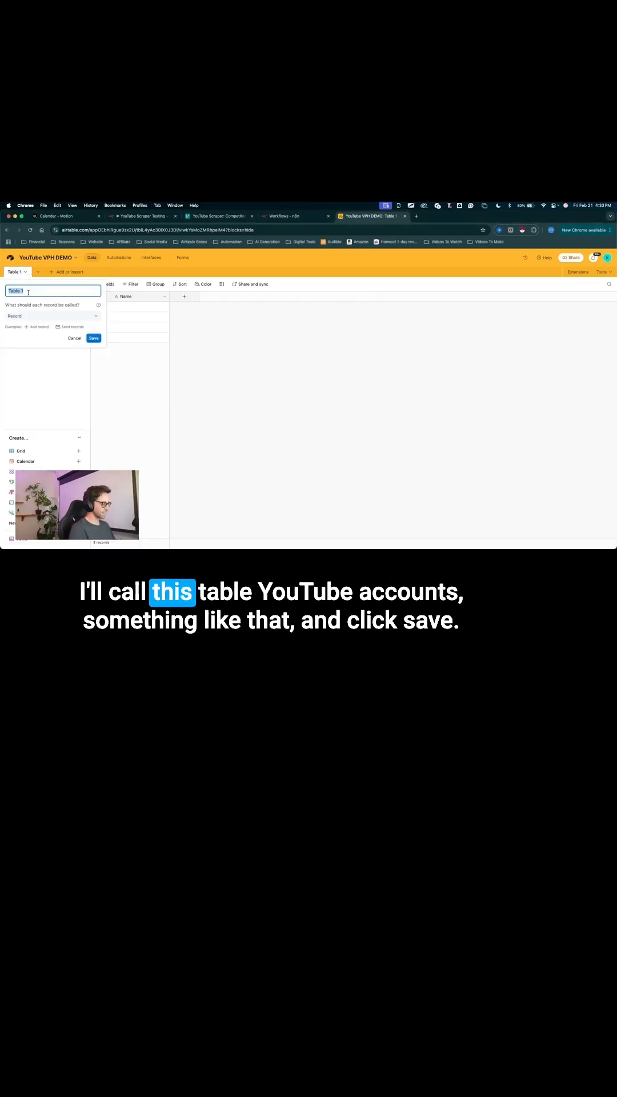
type("YouTuber Accounts")
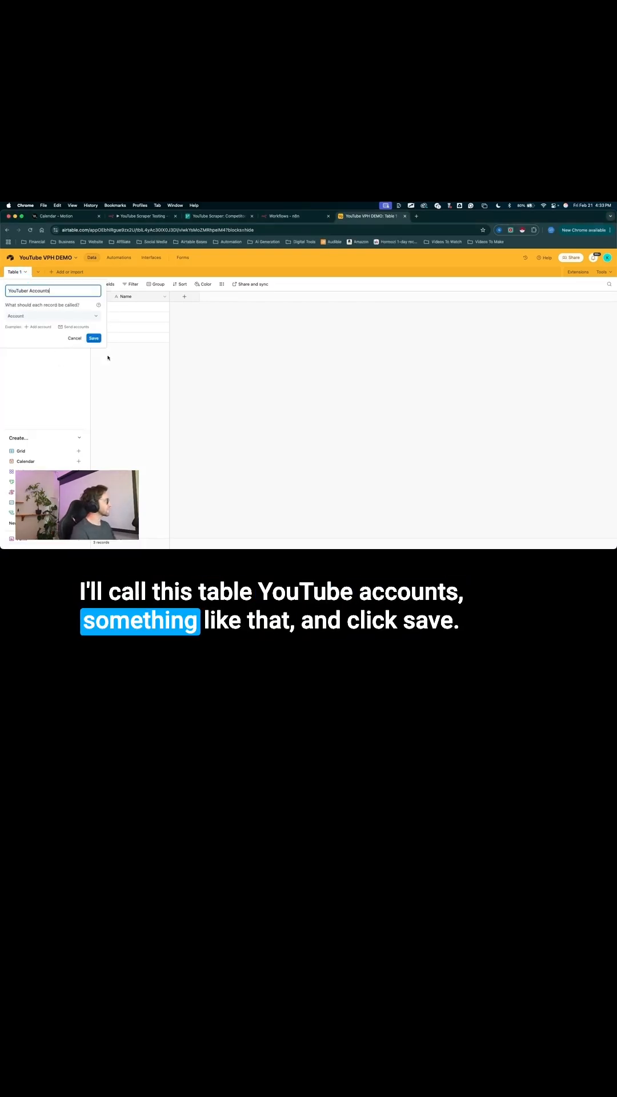
left_click(93, 338)
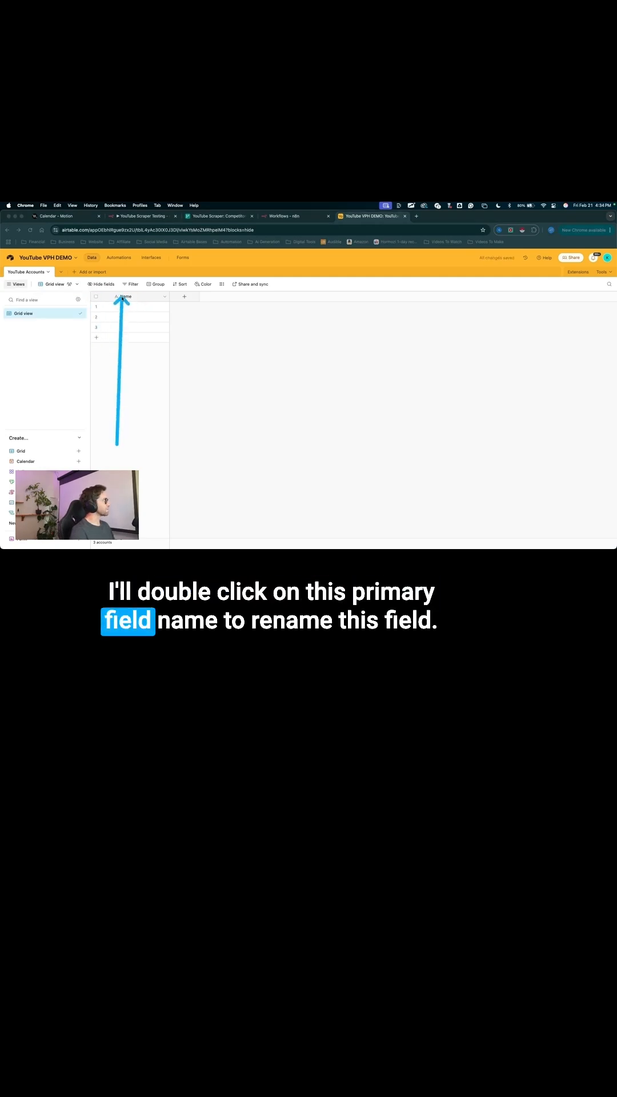
Rename the Name field to 'Account Name', keeping single line text
double_click(124, 296)
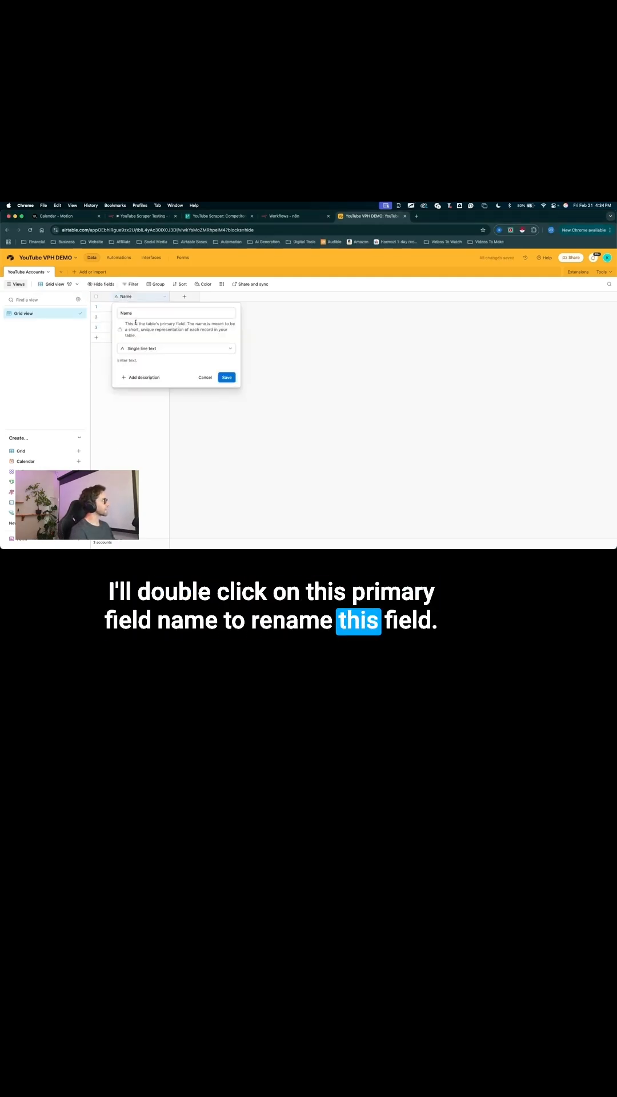
type("Account Name")
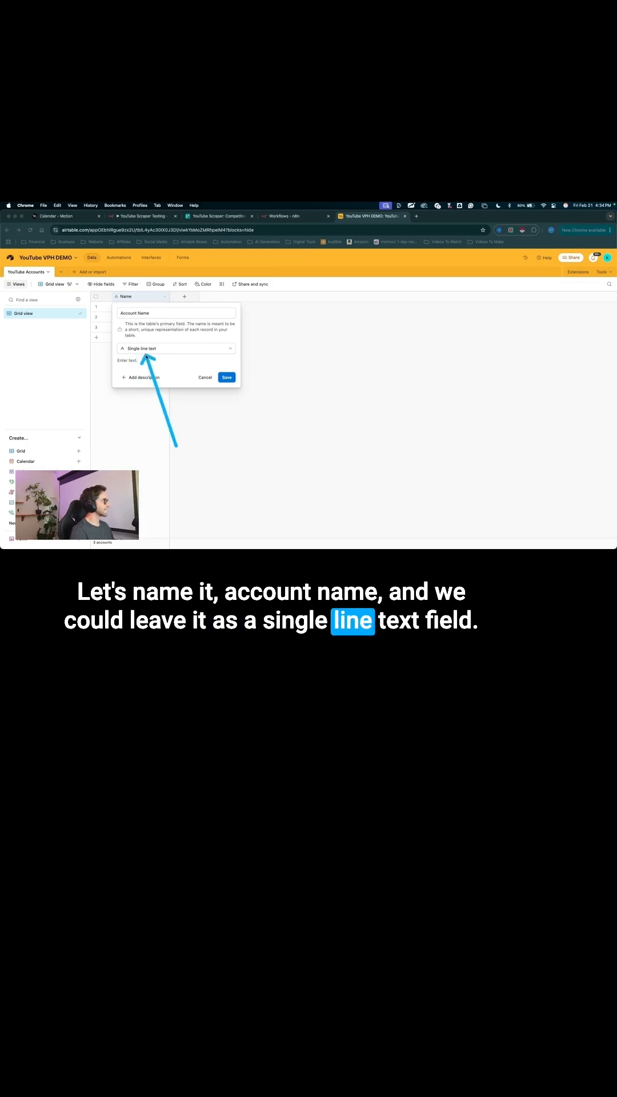
left_click(227, 377)
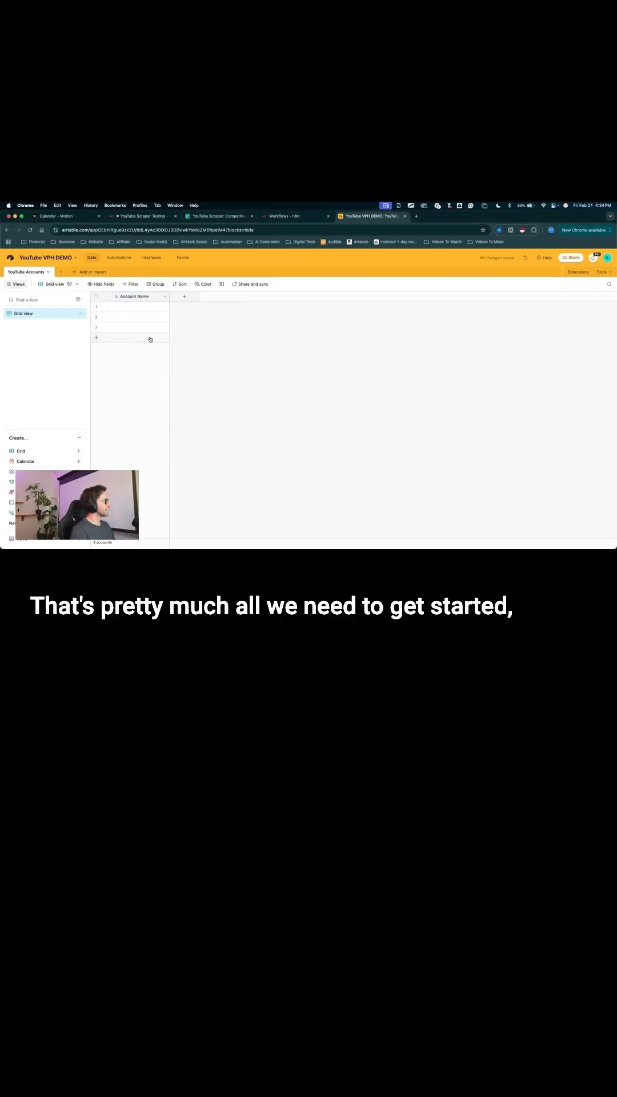